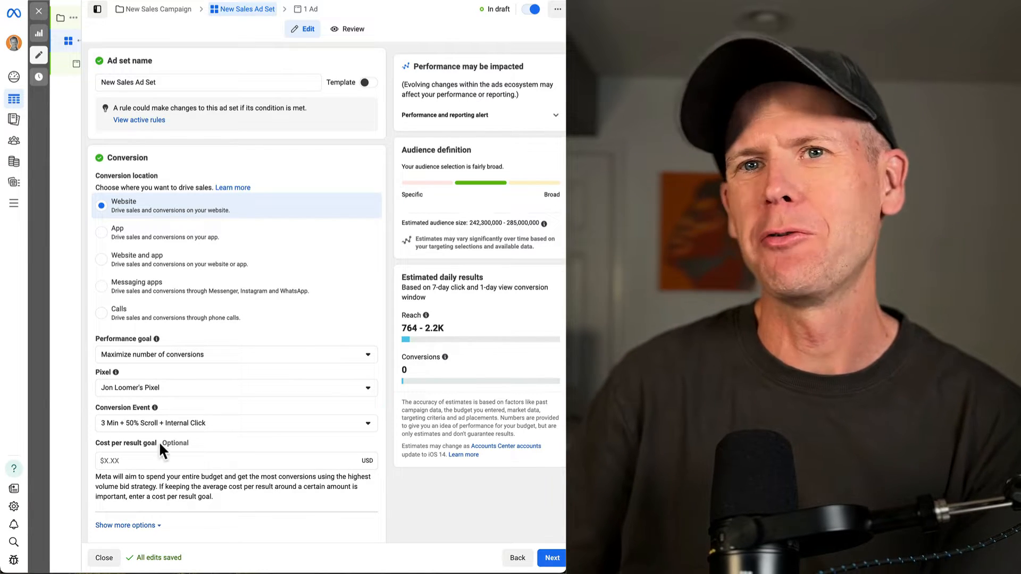
pyautogui.moveTo(211, 429)
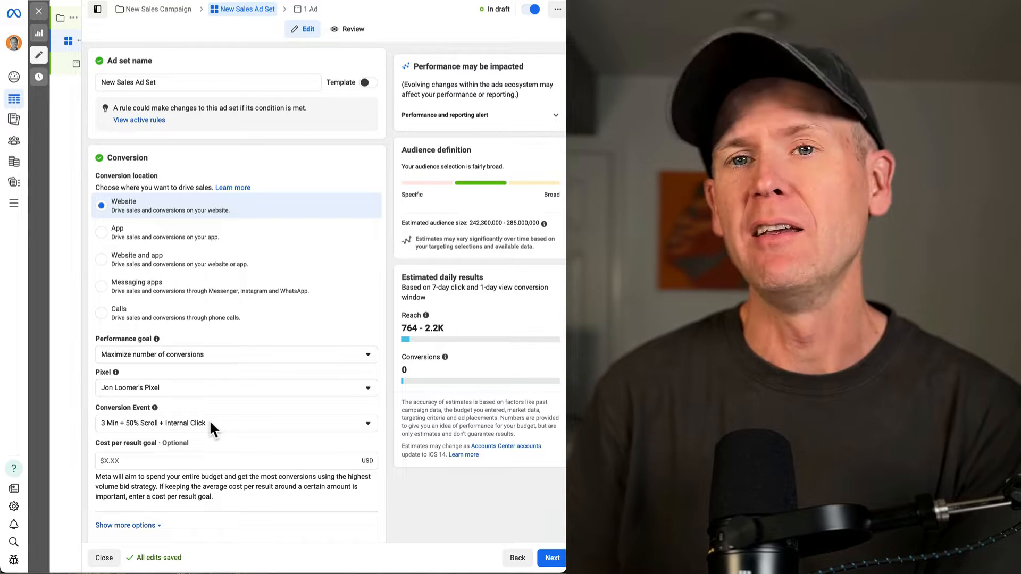
pyautogui.moveTo(229, 360)
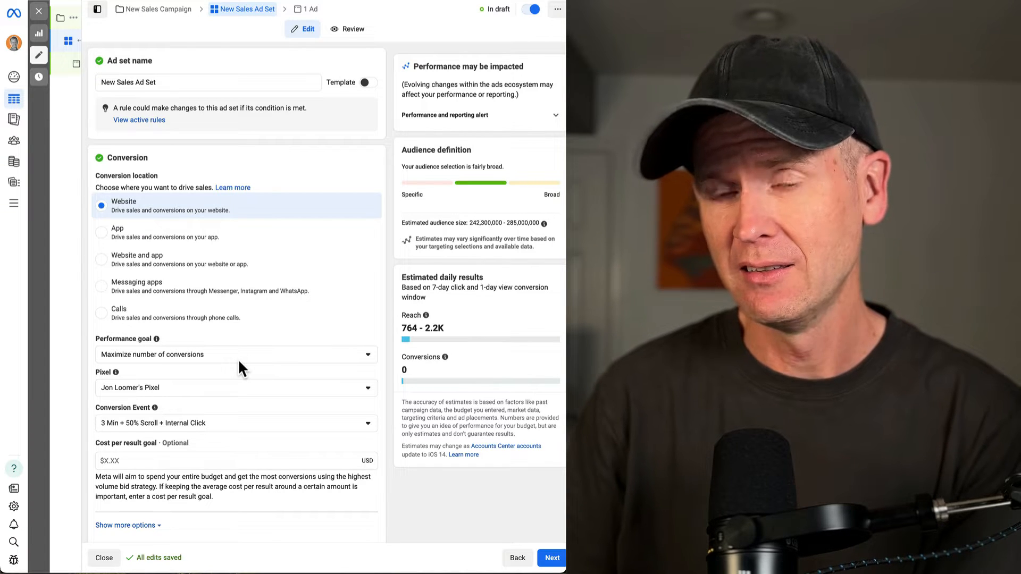
pyautogui.moveTo(254, 371)
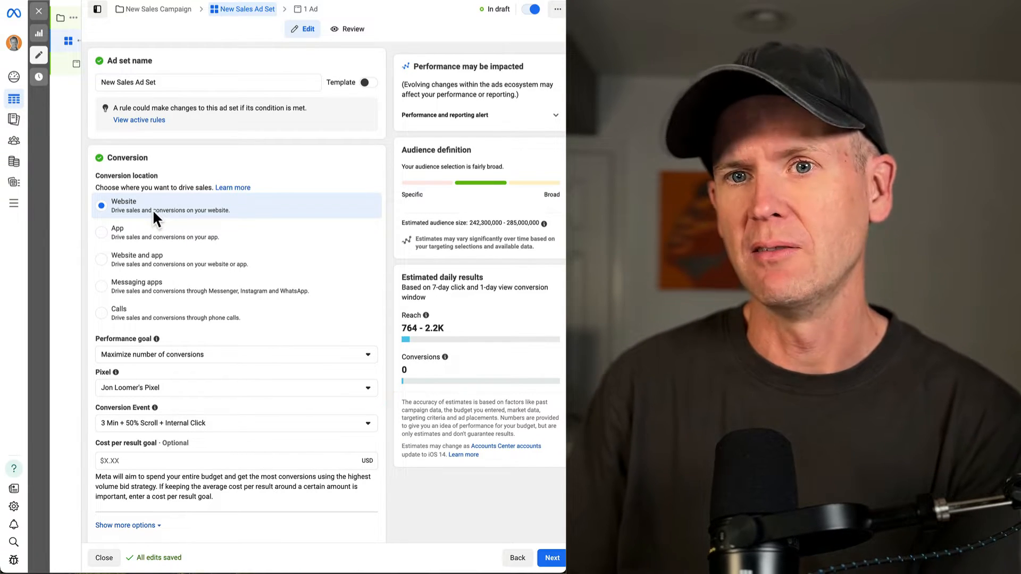
pyautogui.moveTo(200, 365)
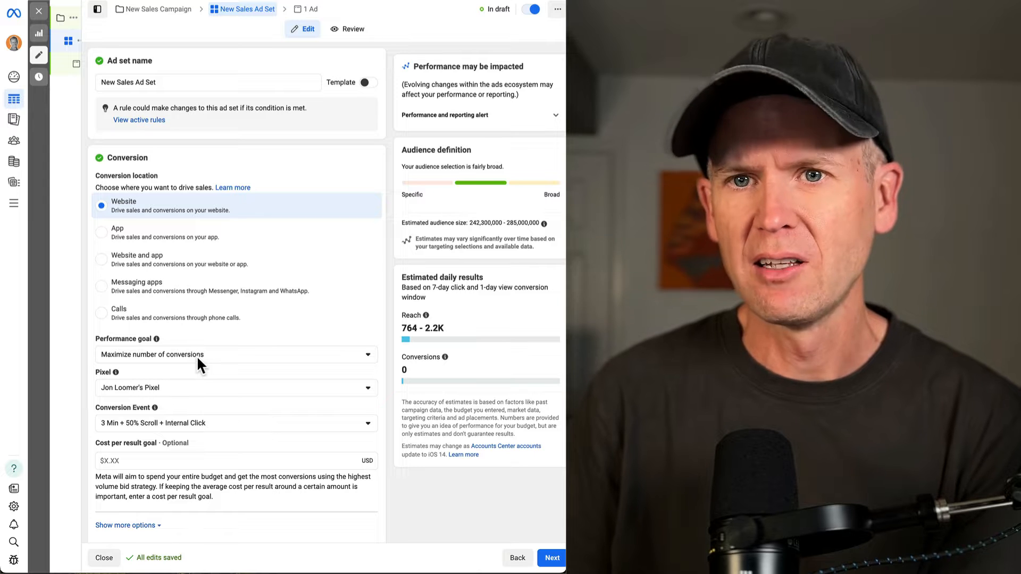
pyautogui.moveTo(182, 364)
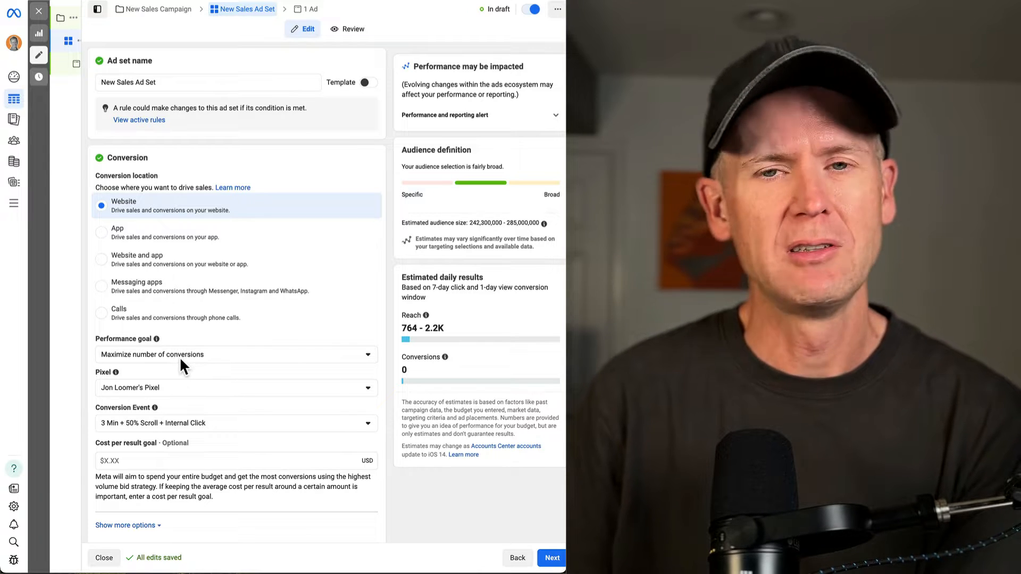
pyautogui.moveTo(188, 368)
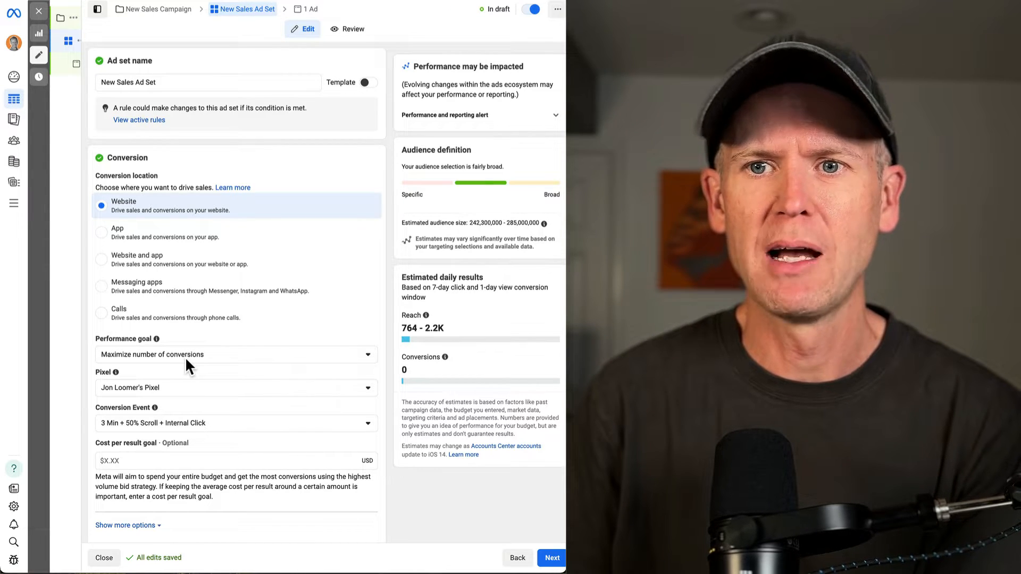
pyautogui.moveTo(189, 400)
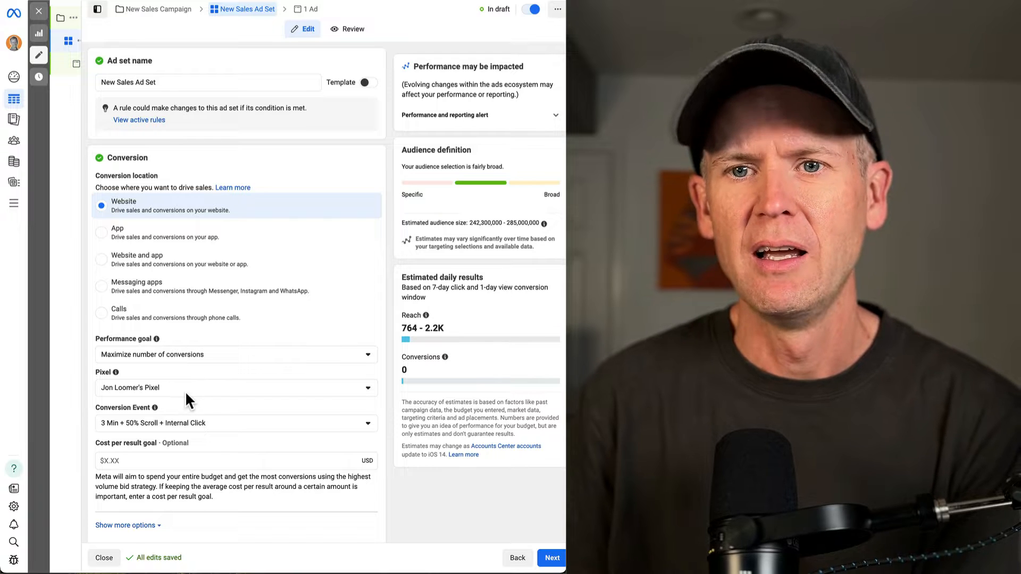
pyautogui.moveTo(254, 433)
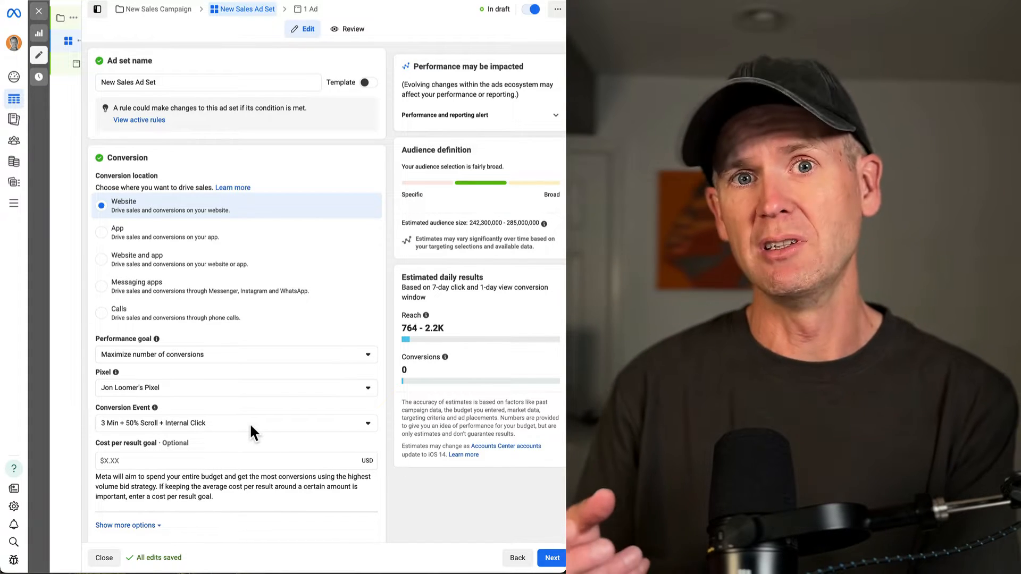
# - Expand the Conversion section's extra options to reveal the 7-day click, 1-day view attribution setting
pyautogui.scroll(-3)
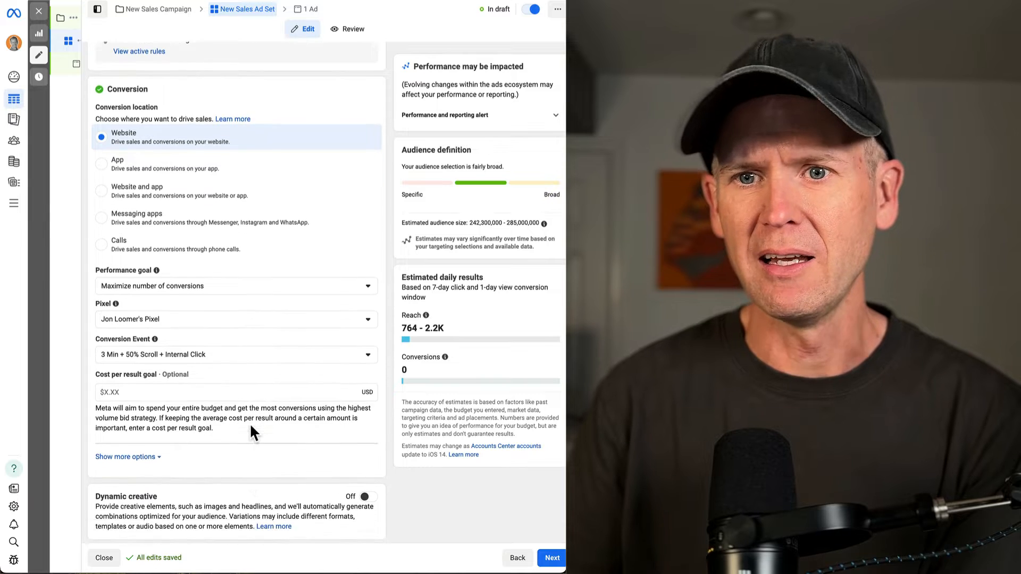
pyautogui.scroll(-3)
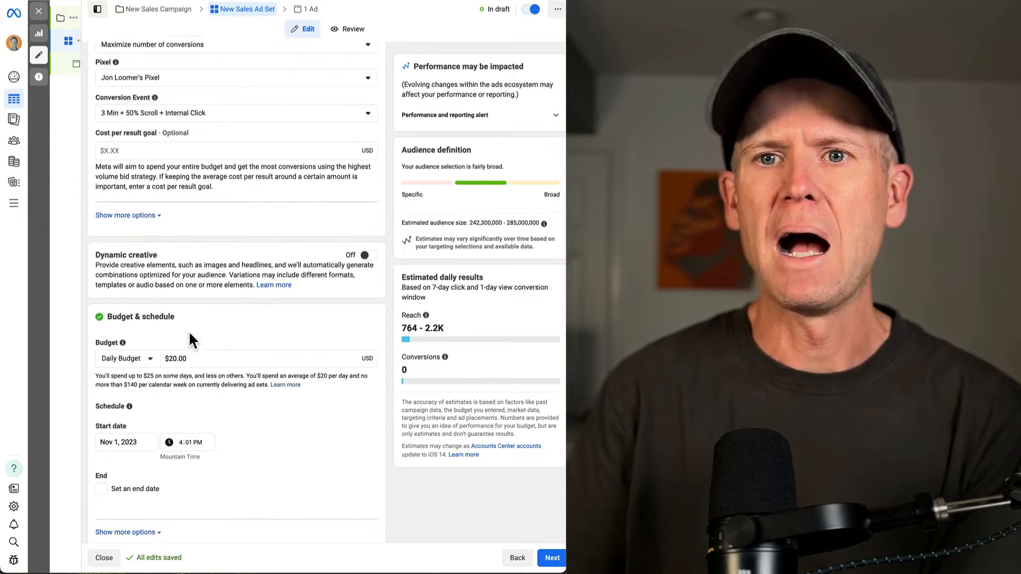
pyautogui.click(125, 215)
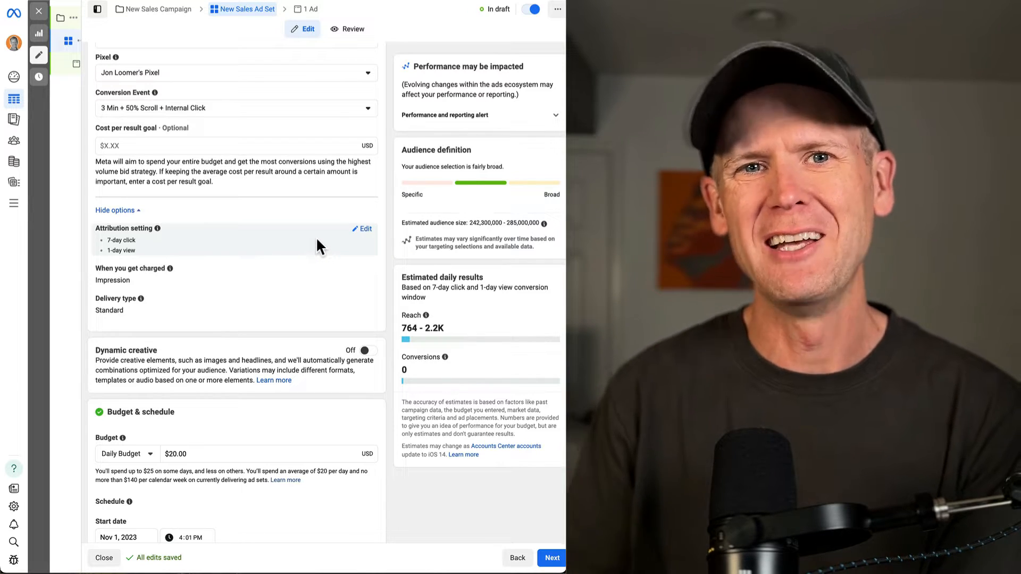
pyautogui.moveTo(148, 244)
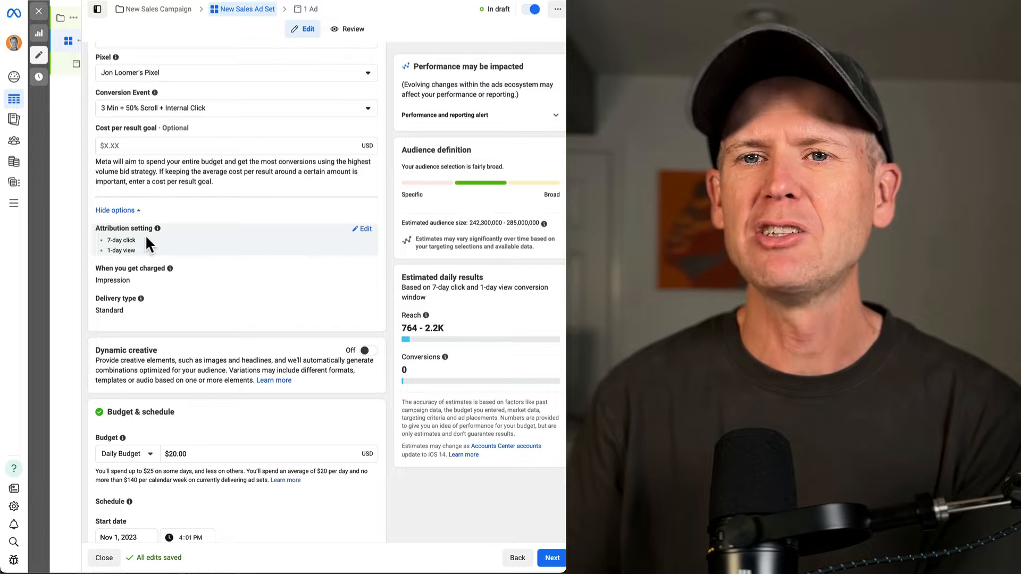
pyautogui.moveTo(364, 234)
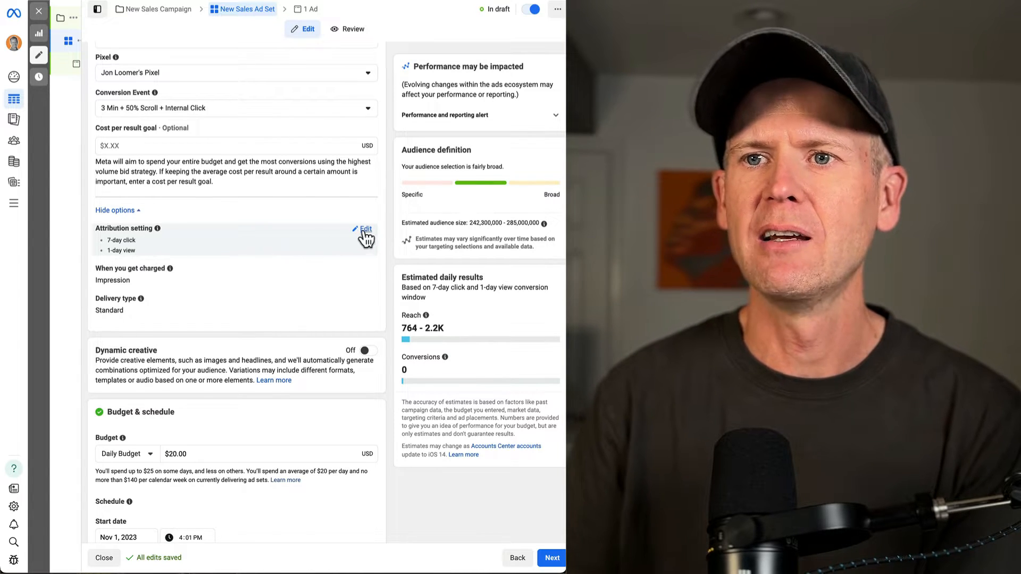
pyautogui.click(364, 229)
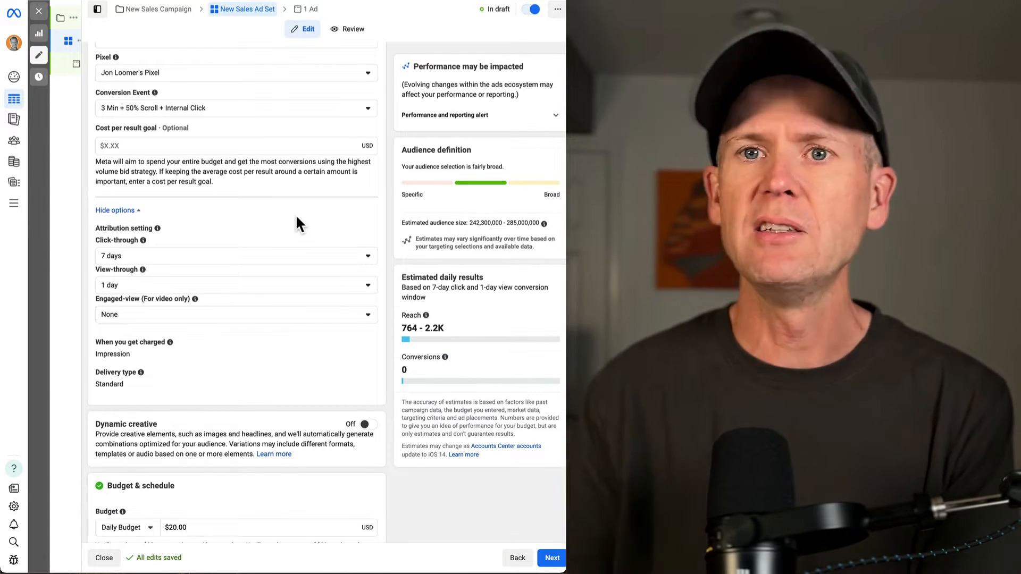
pyautogui.moveTo(241, 215)
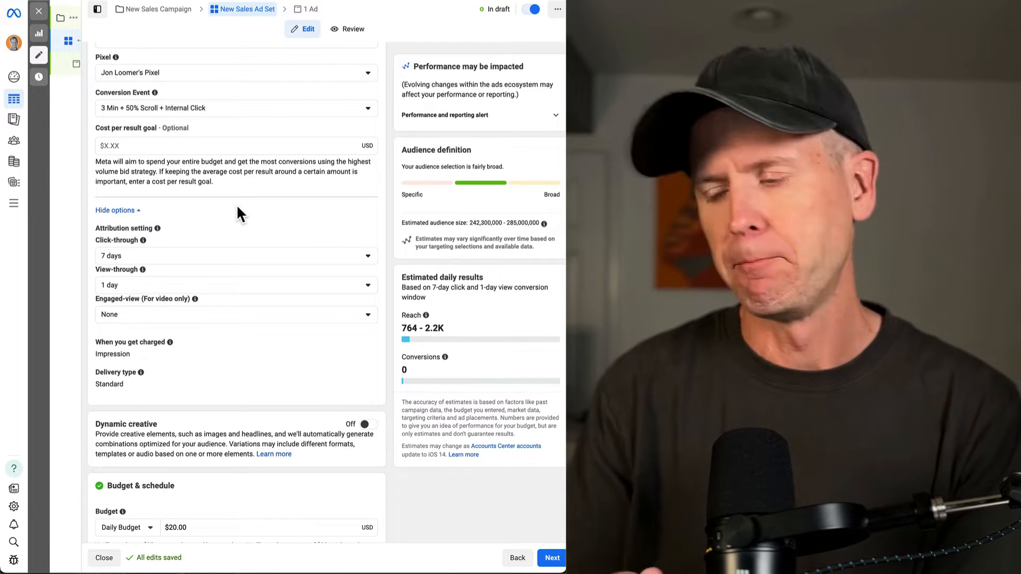
pyautogui.moveTo(356, 243)
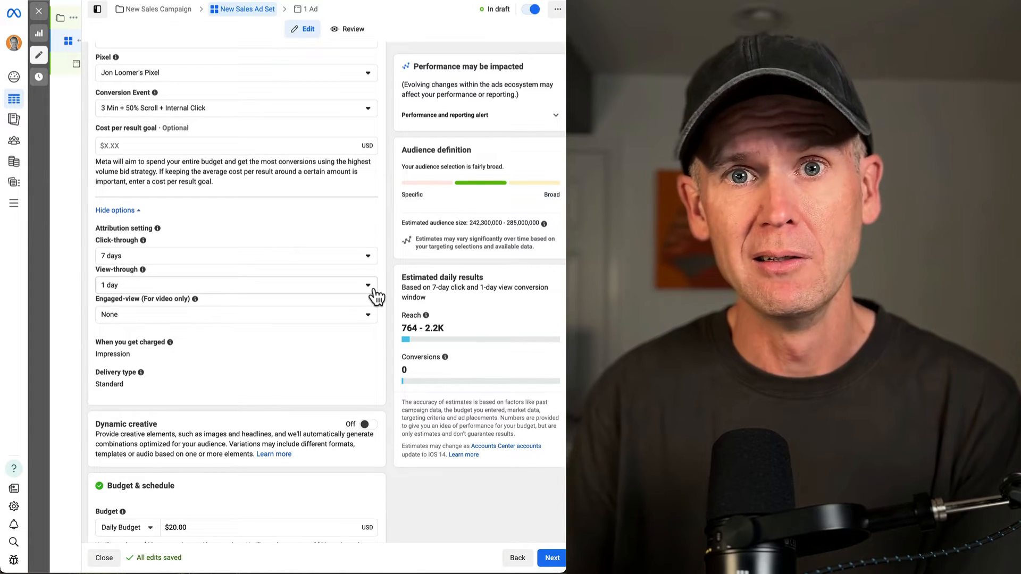
pyautogui.moveTo(313, 319)
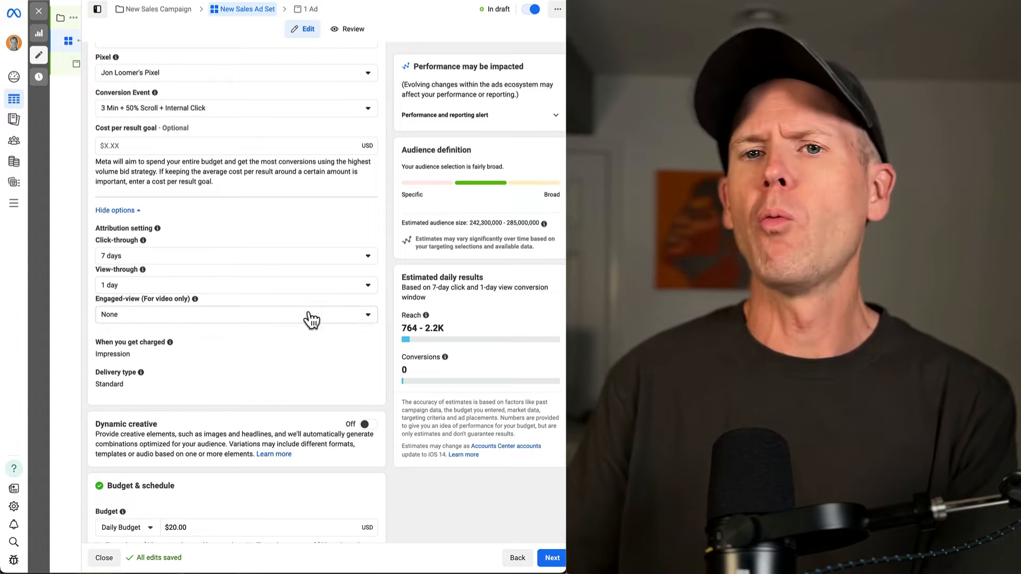
# - Set the engaged-view (video only) attribution window to 1 day
pyautogui.click(236, 314)
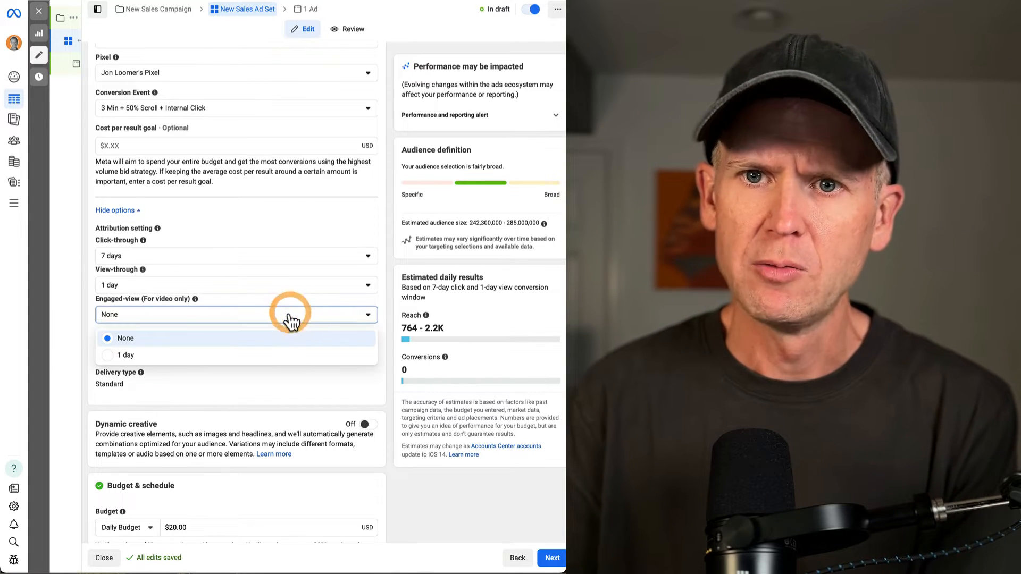
pyautogui.click(125, 354)
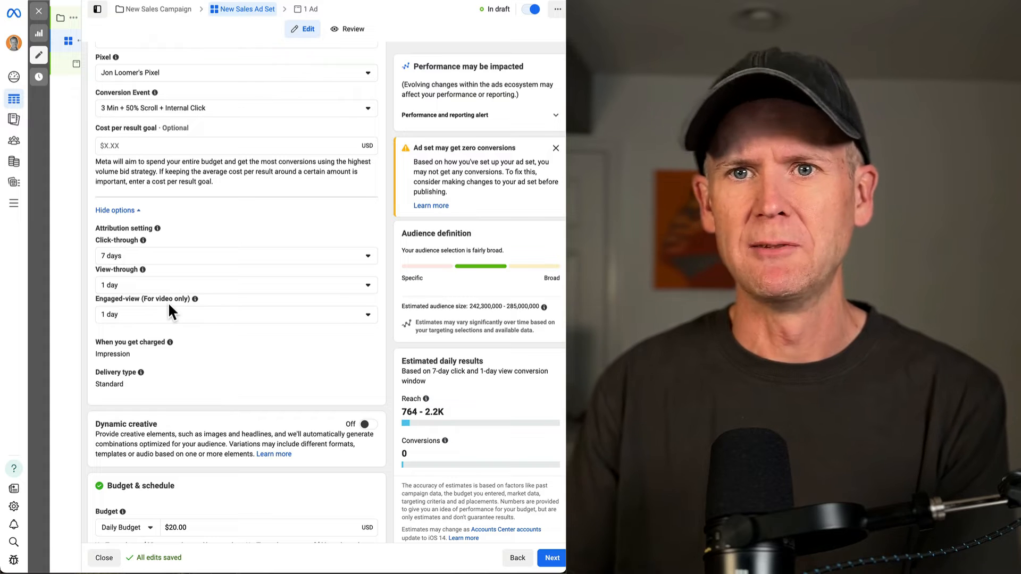
pyautogui.moveTo(185, 303)
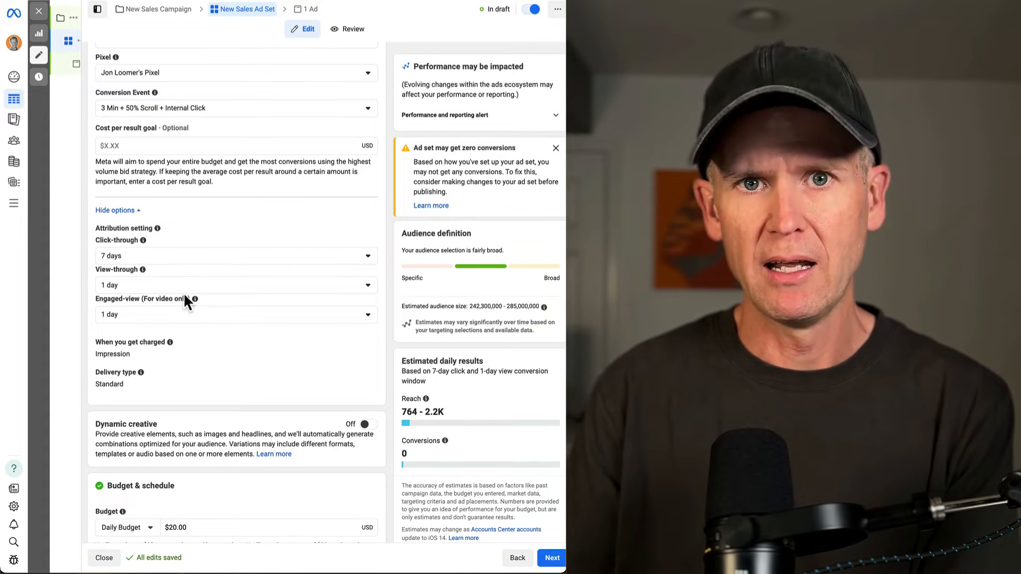
pyautogui.moveTo(171, 318)
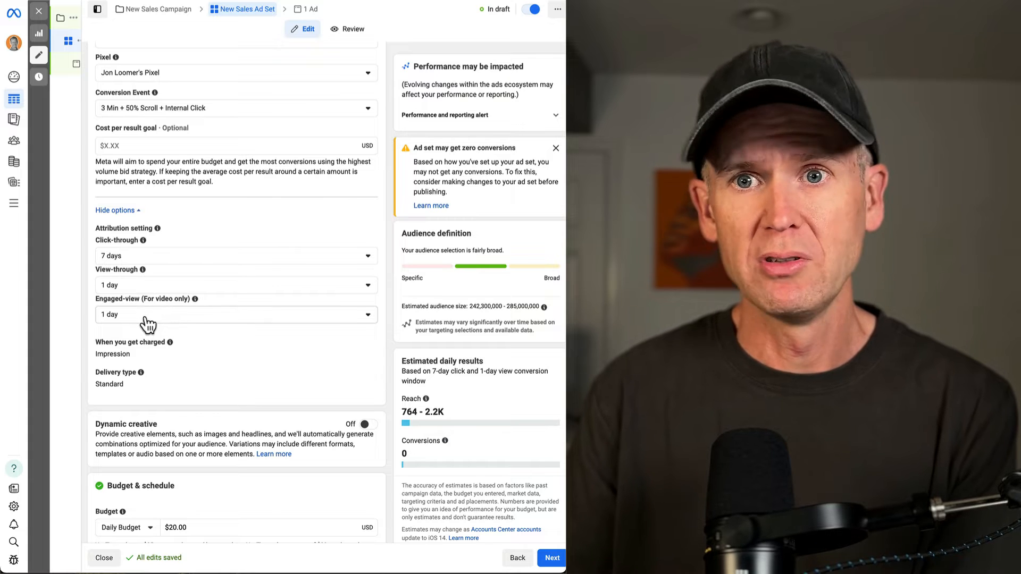
pyautogui.moveTo(269, 320)
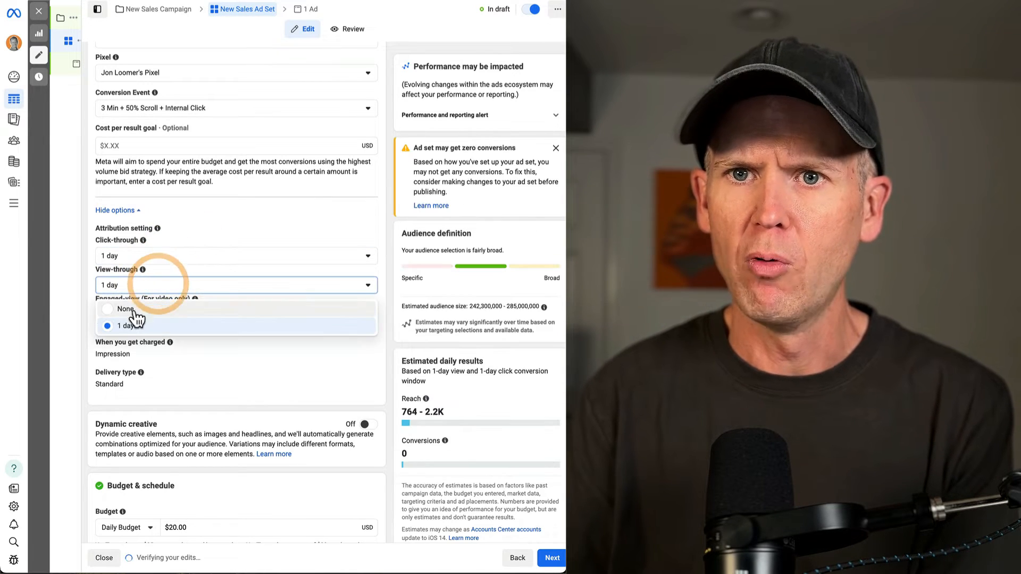
# - Set view-through attribution to None so only 1-day click attribution remains
pyautogui.click(125, 308)
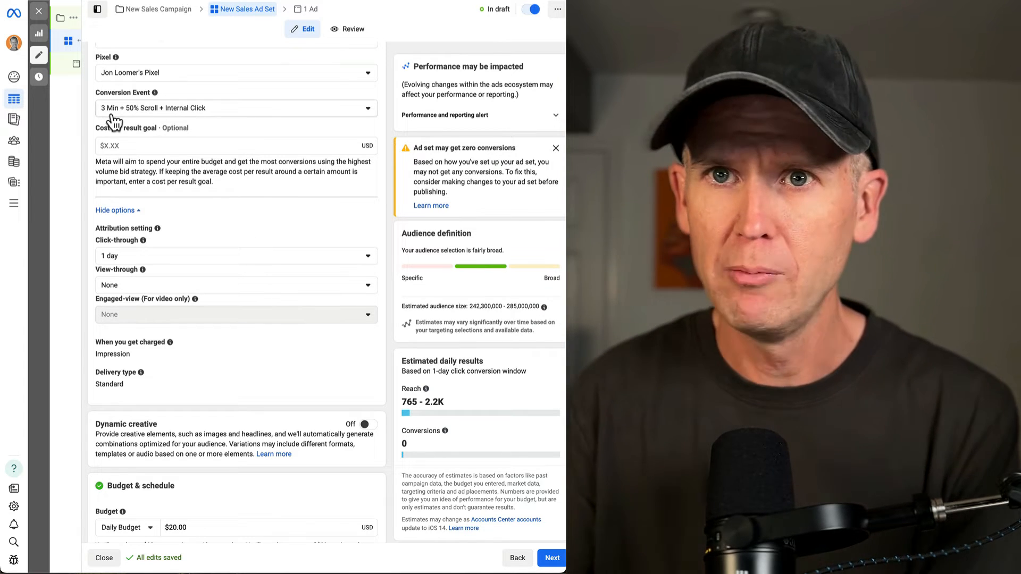
pyautogui.moveTo(182, 124)
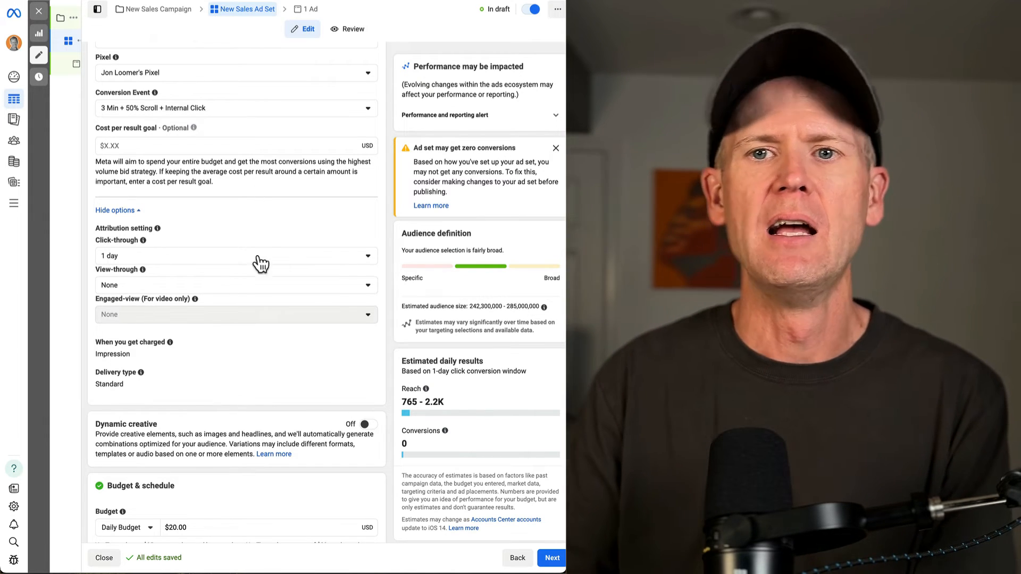
pyautogui.moveTo(157, 267)
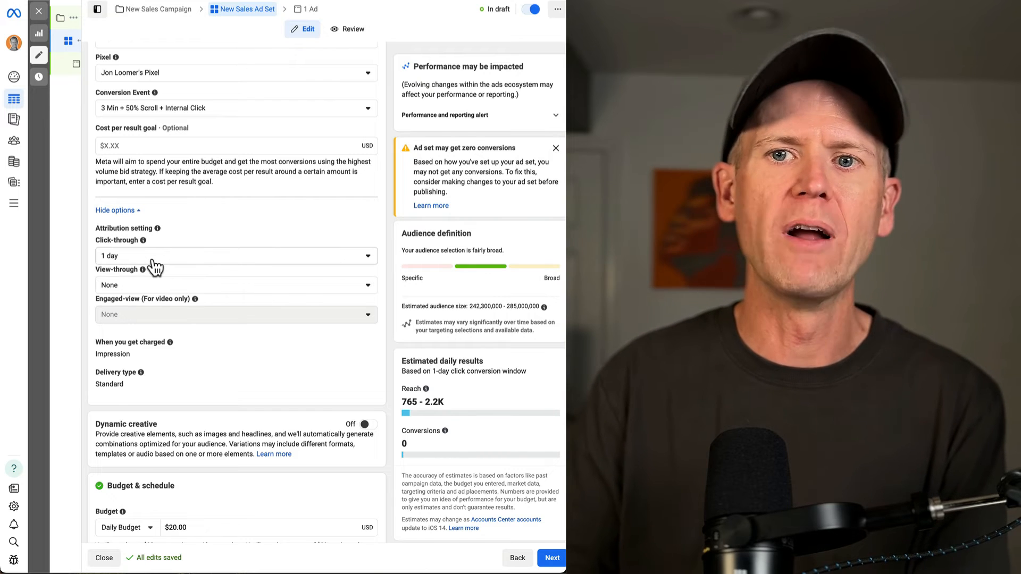
pyautogui.moveTo(203, 298)
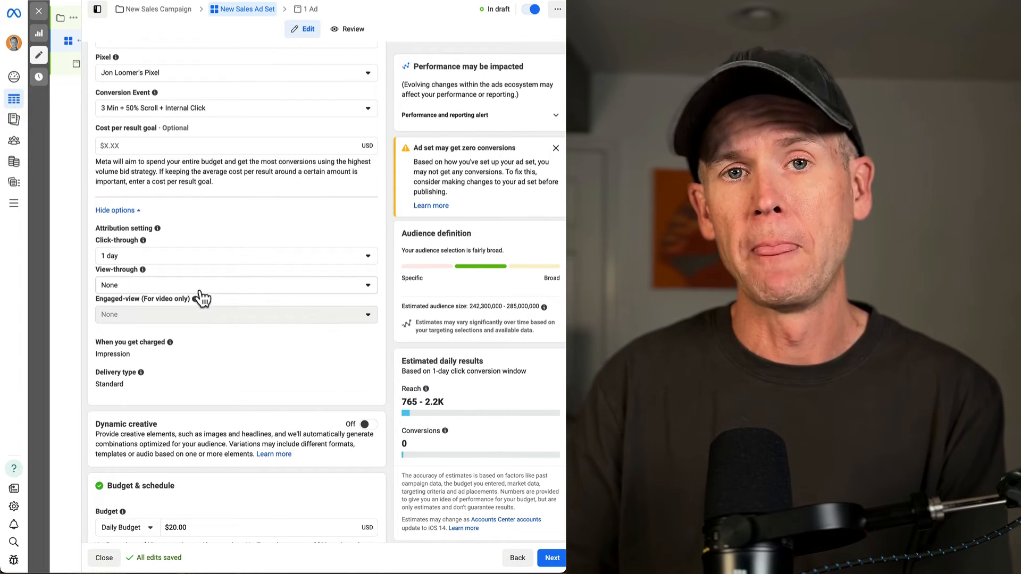